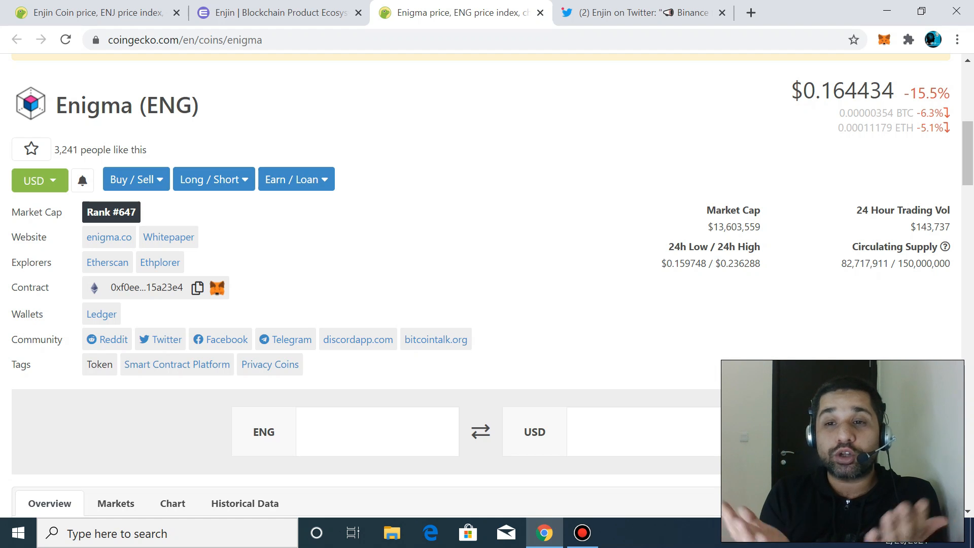
Review the Enjin Coin (ENJ) price chart and market stats, rank #91
left_click(92, 13)
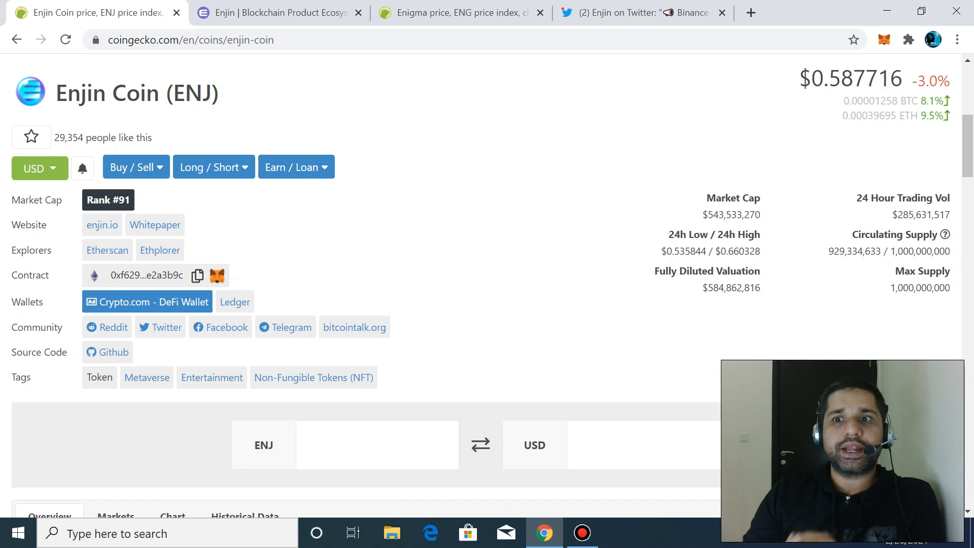
scroll("down", 3)
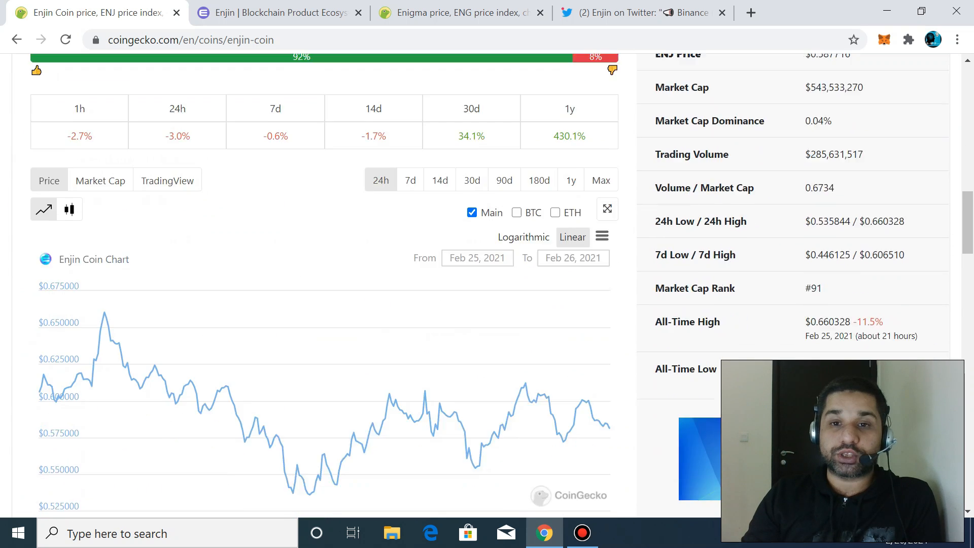
scroll("down", 3)
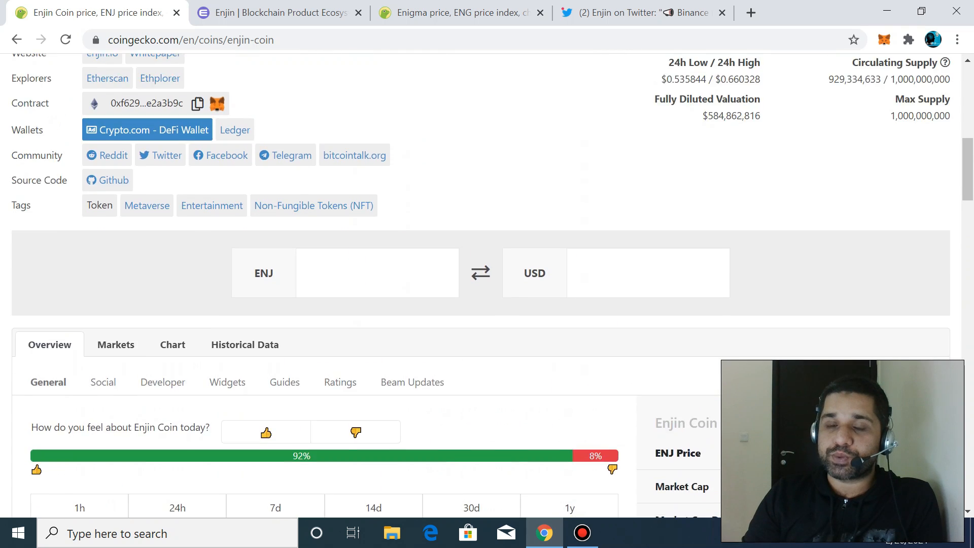
scroll("up", 3)
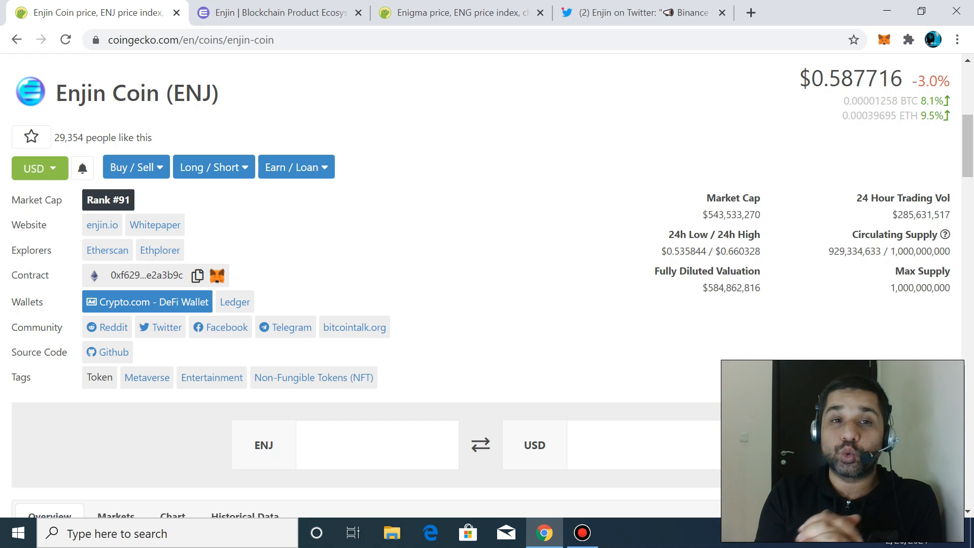
View enjin.io and its Age of Rust game showcase
left_click(278, 13)
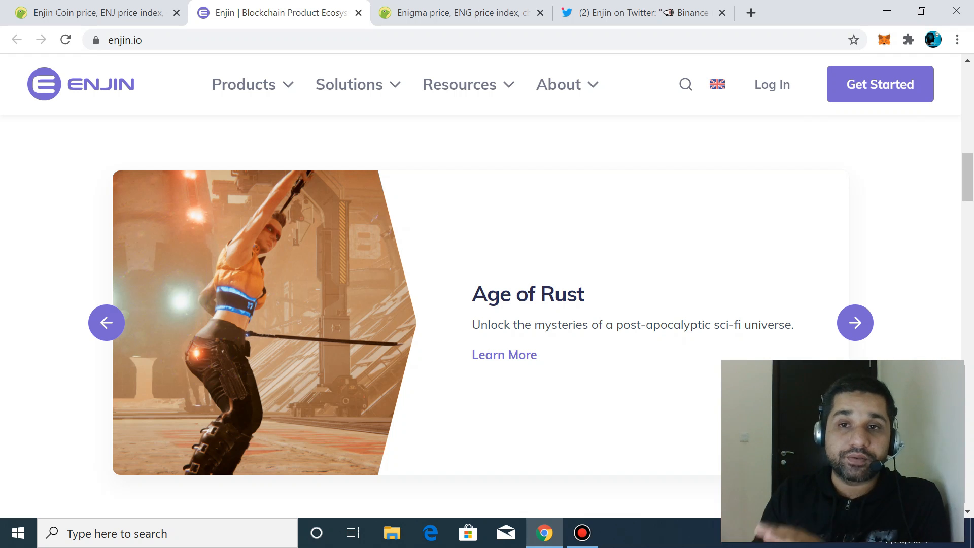
Bring up the Trustswap (SWAP) CoinGecko page at $4.34, up 40.1%
left_click(638, 13)
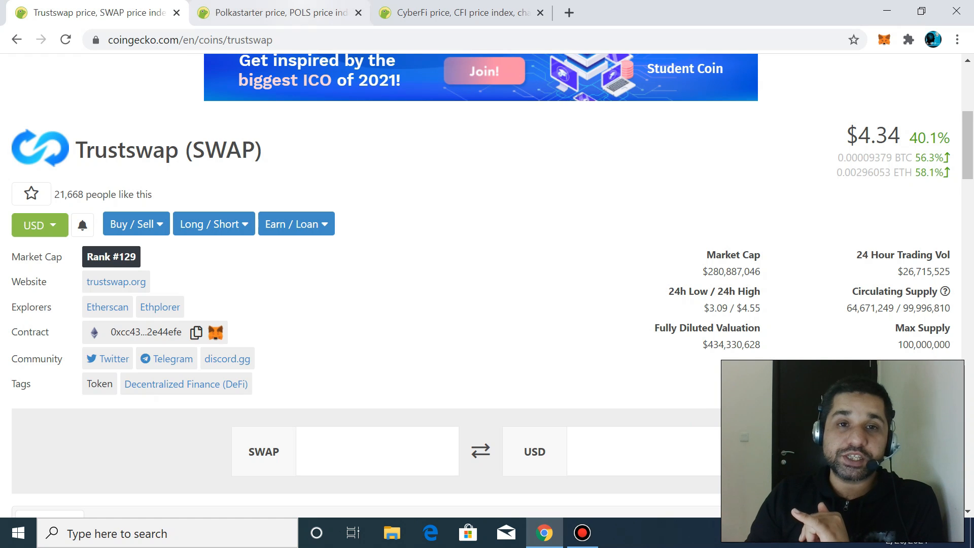
Compare the Polkastarter, CyberFi and Trustswap coin pages side by side
left_click(280, 12)
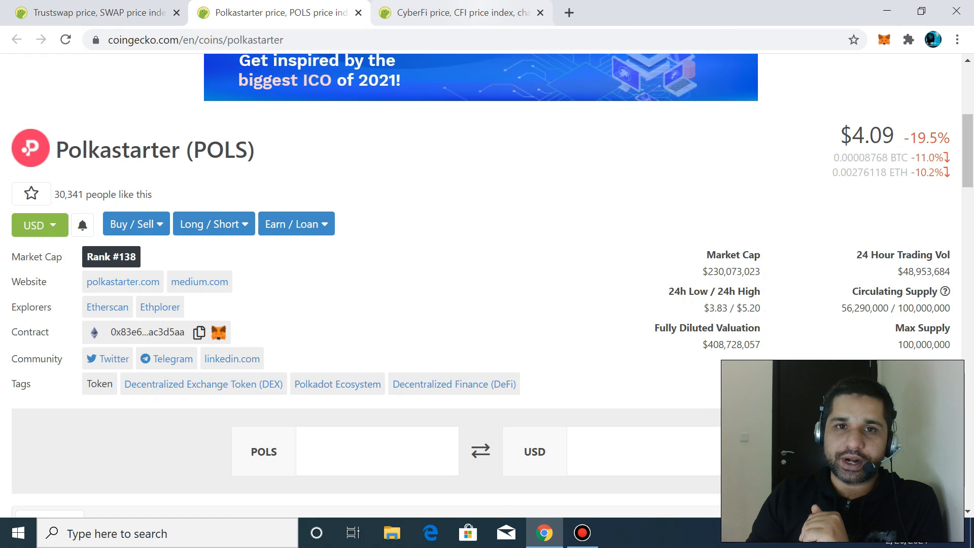
left_click(456, 13)
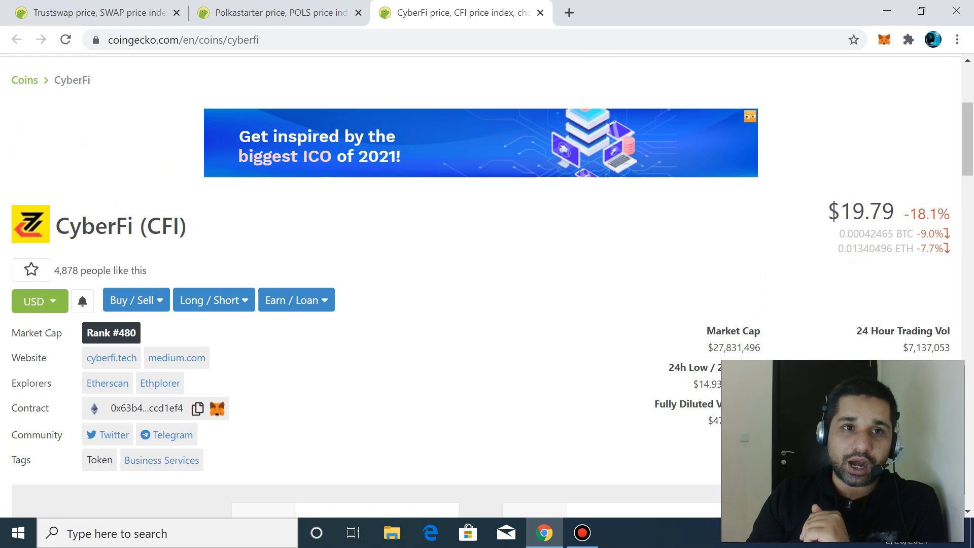
left_click(92, 13)
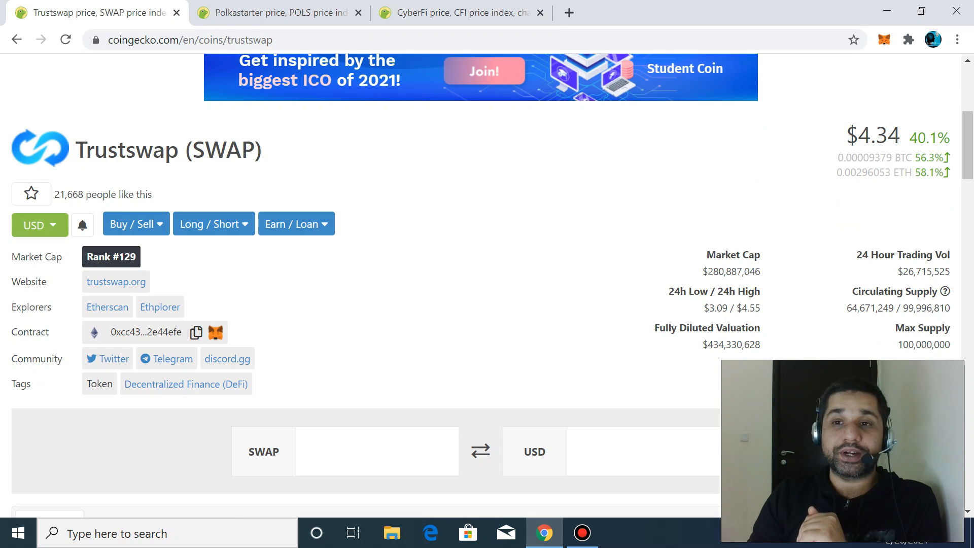
left_click(278, 13)
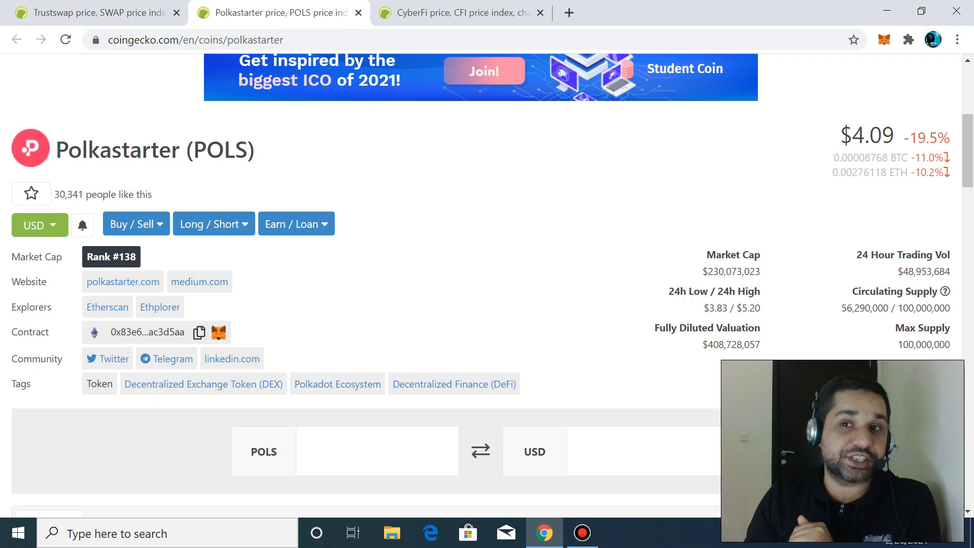
left_click(457, 13)
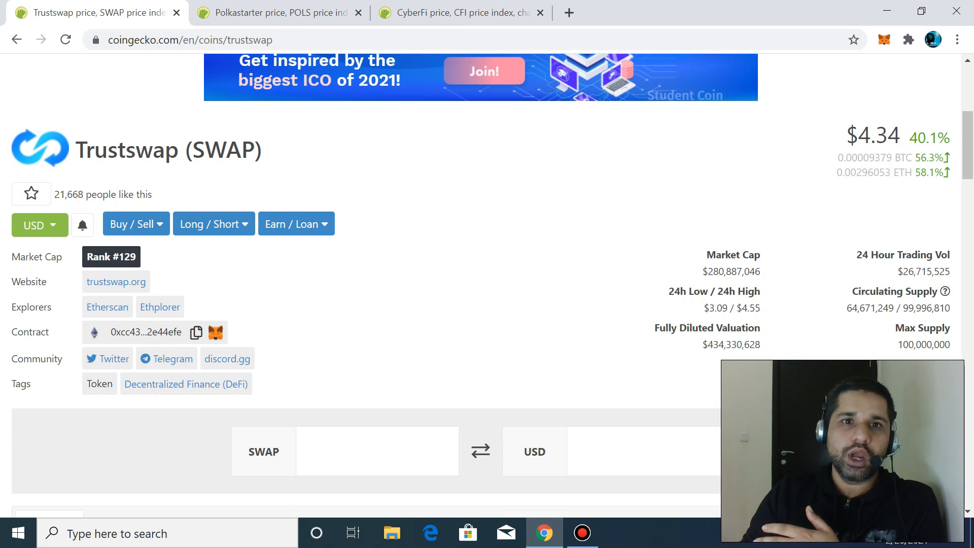
Check PolkaBridge's price page and polkabridge.org, ending on PBR at $0.479693
left_click(278, 13)
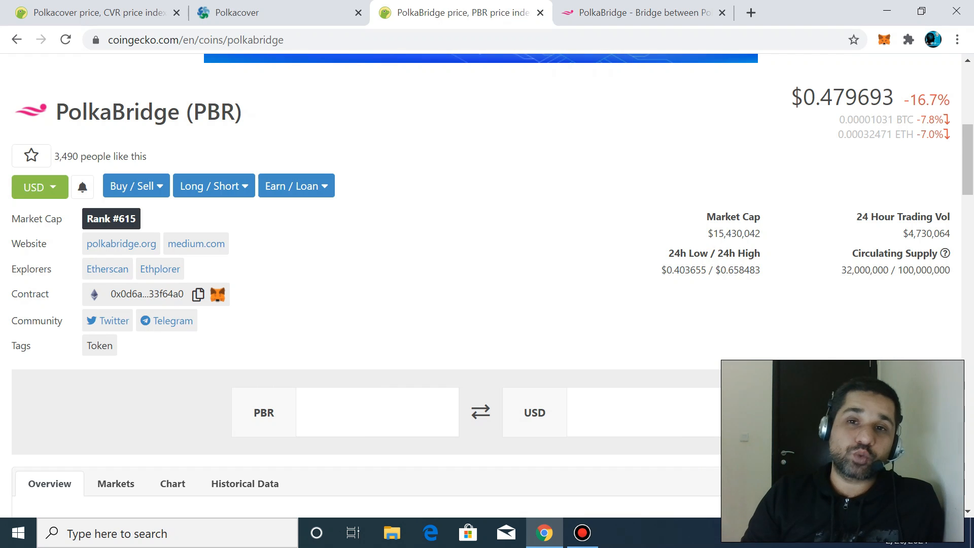
left_click(640, 13)
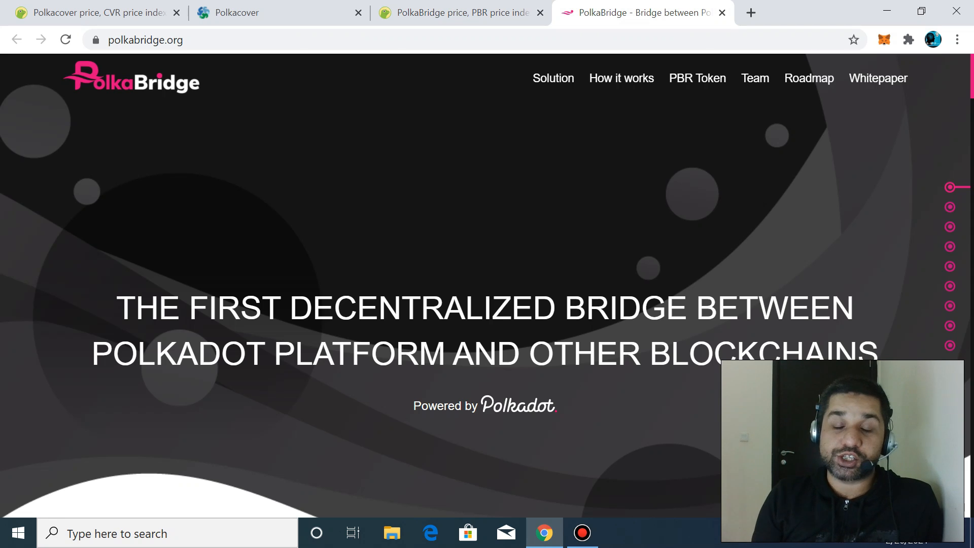
left_click(455, 13)
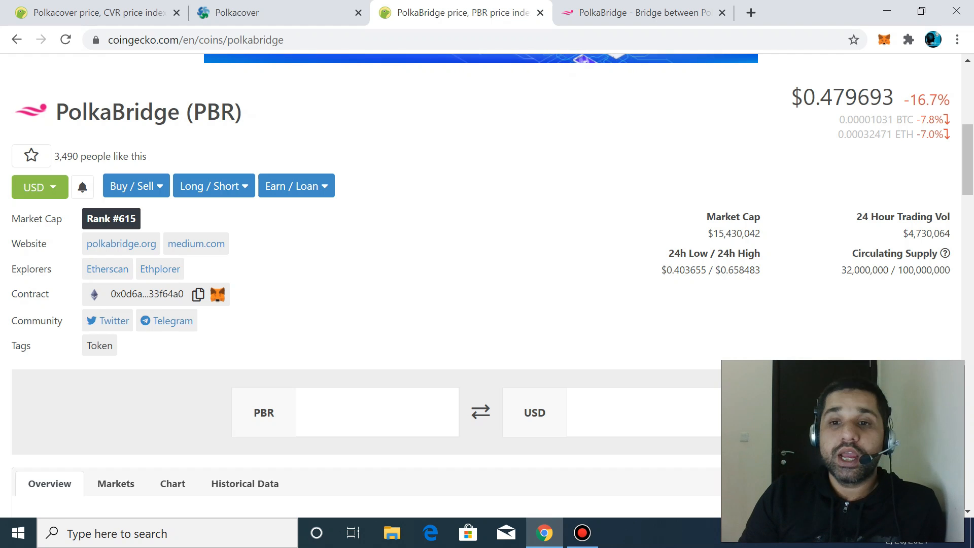
Look over PolkaBridge's Markets table of exchange trading pairs
scroll("down", 3)
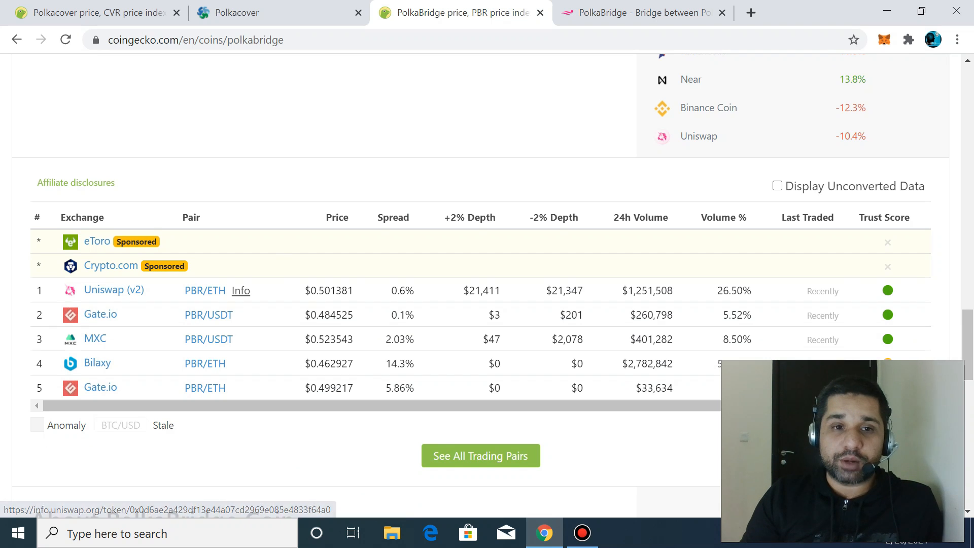
scroll("up", 3)
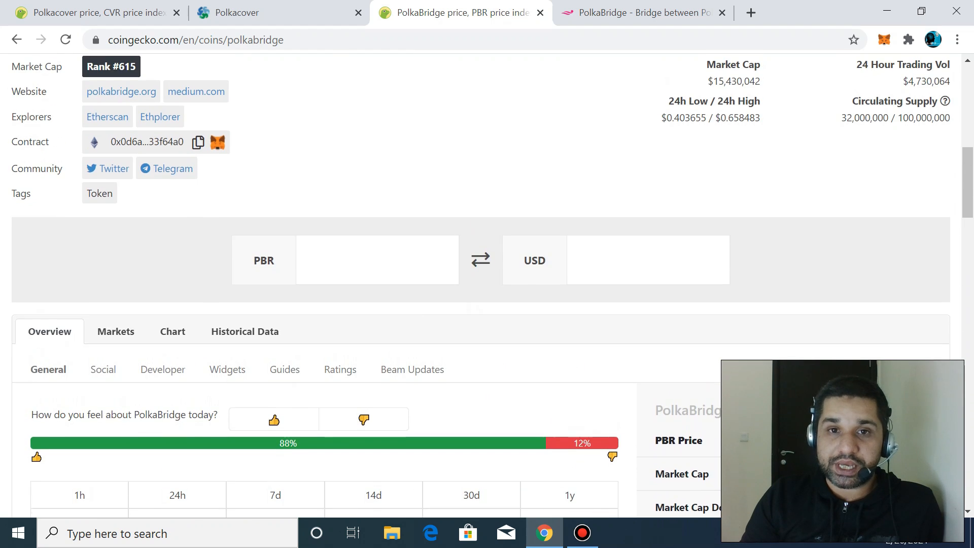
scroll("up", 3)
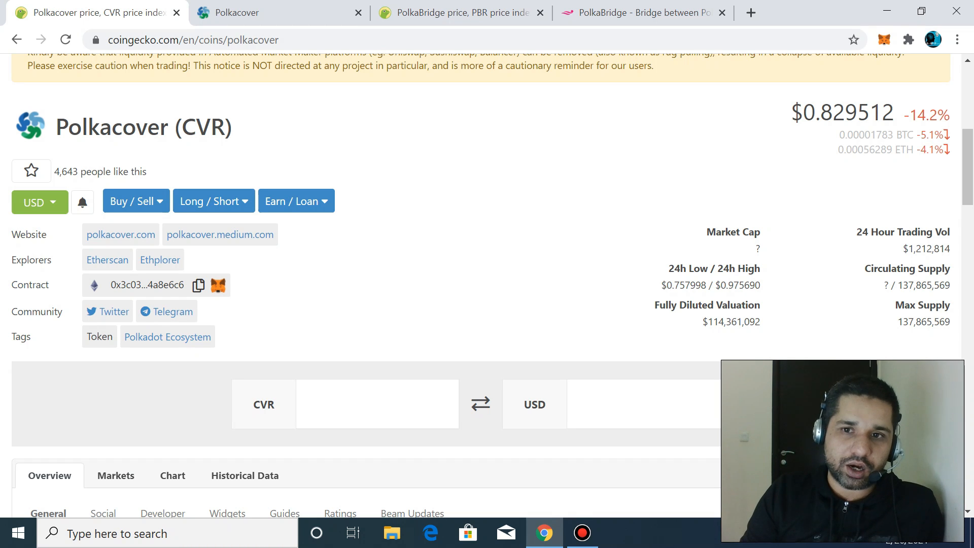
left_click(256, 12)
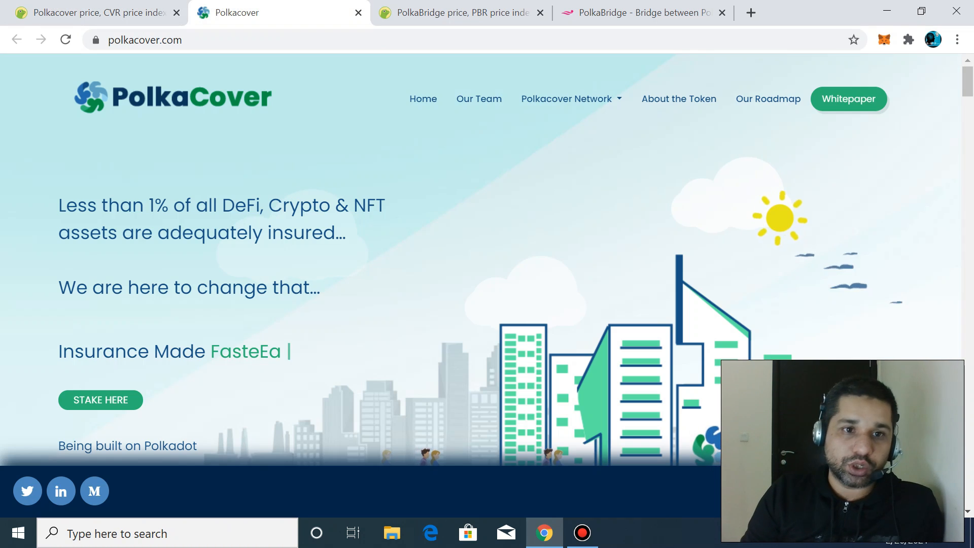
scroll("down", 3)
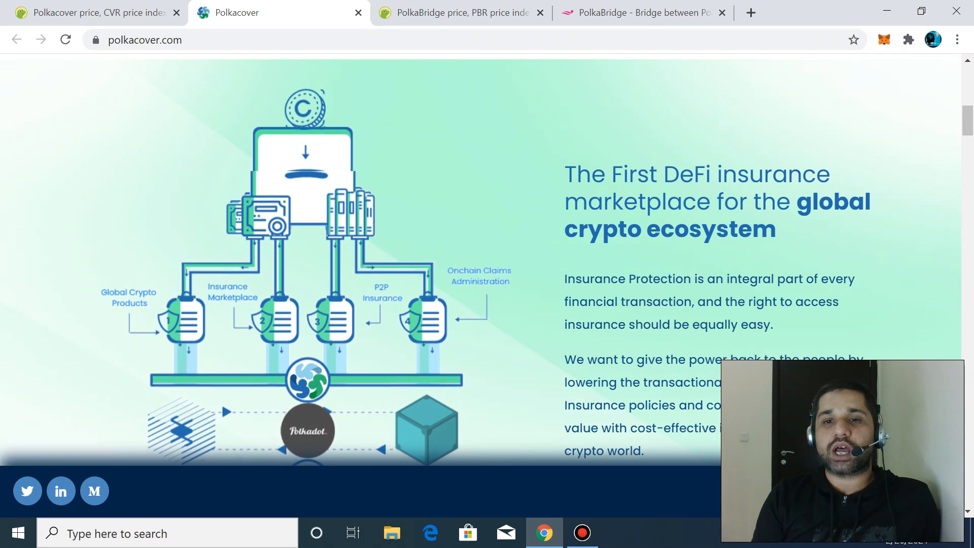
scroll("down", 3)
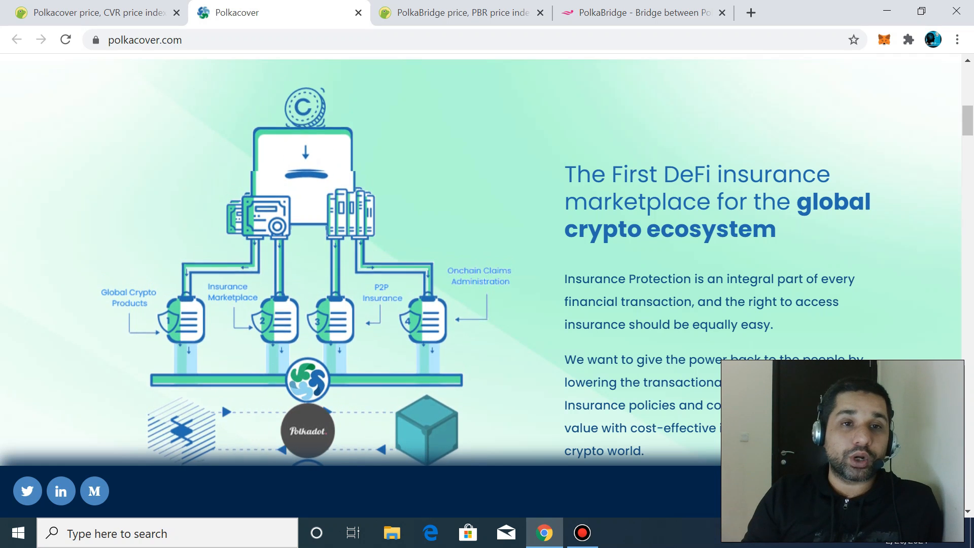
left_click(92, 13)
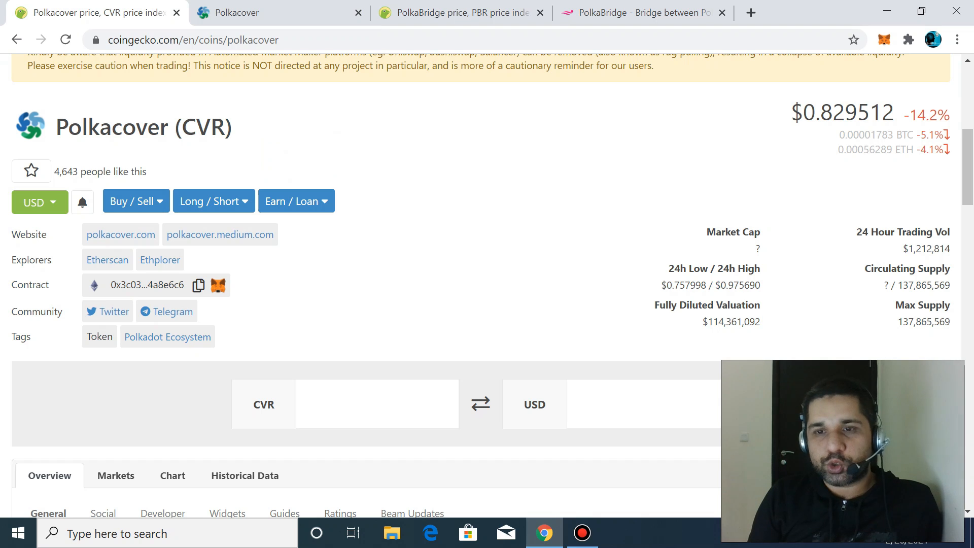
Check Polkacover's Uniswap (v2) CVR/ETH market, then return to PolkaBridge (PBR)
scroll("down", 3)
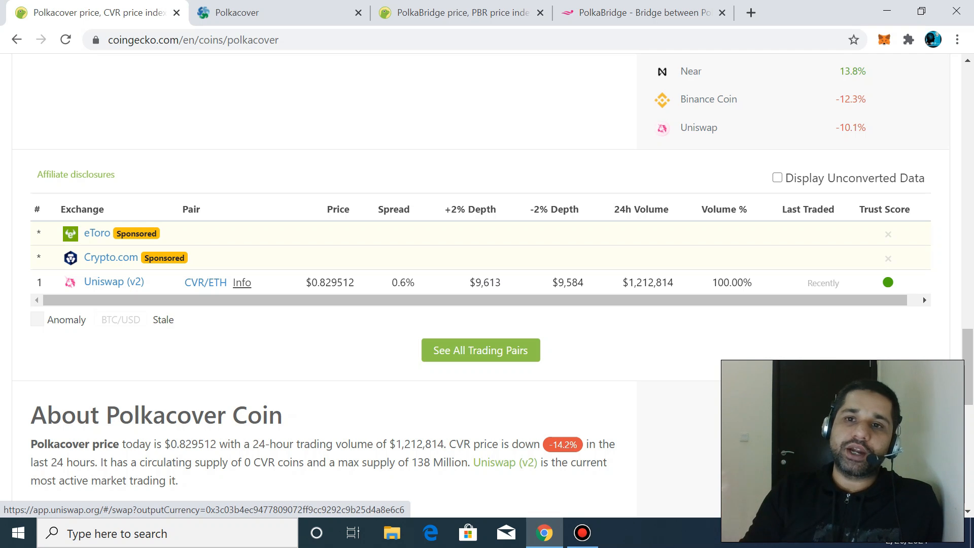
scroll("up", 3)
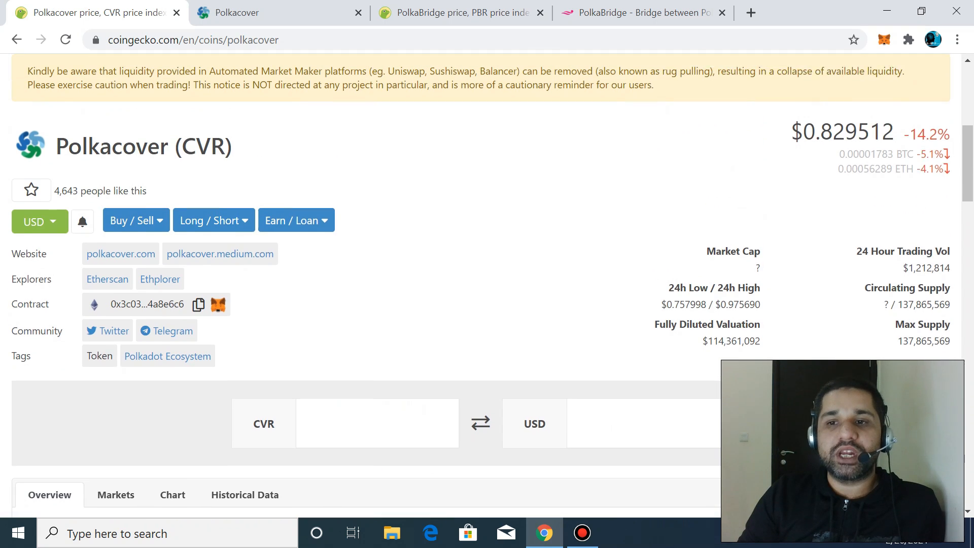
scroll("up", 3)
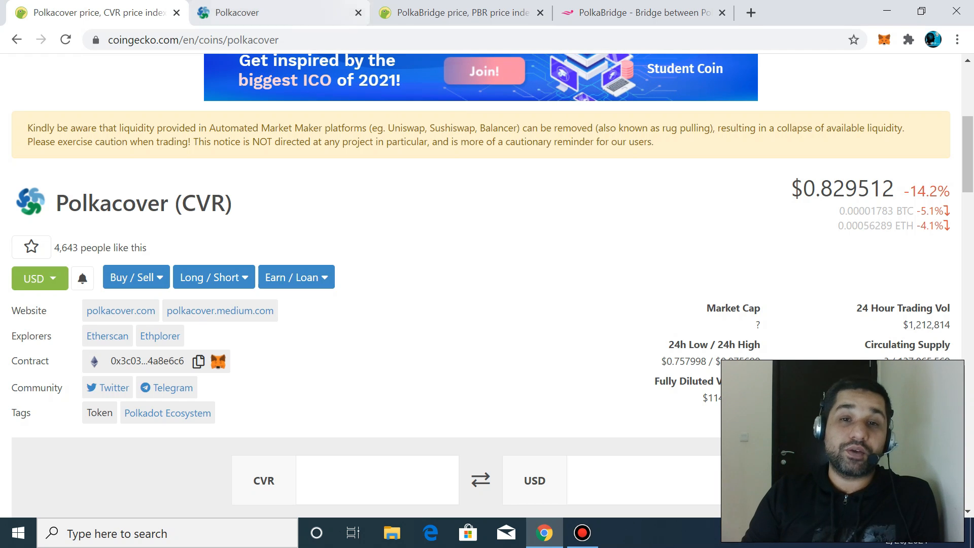
left_click(460, 13)
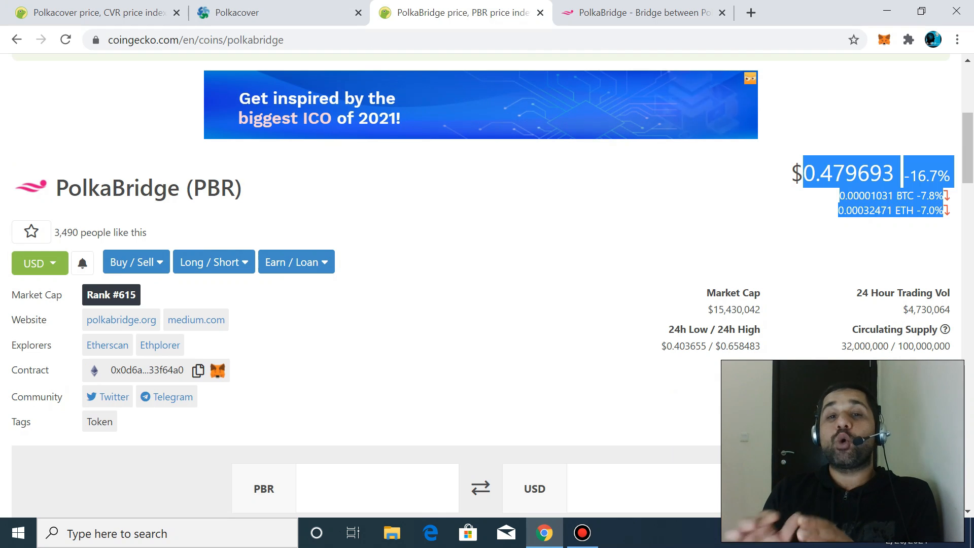